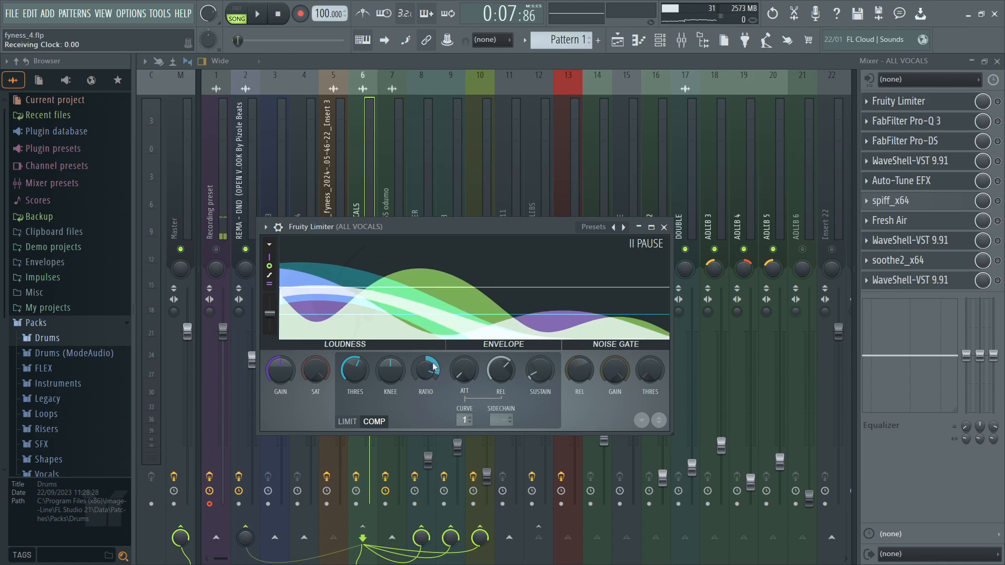
- Review the Pro-Q 3 EQ cuts on the ALL VOCALS bus, then bring up the Pro-DS de-esser
{"action": "left_click_drag", "start_coordinate": [354, 371], "coordinate": [354, 359]}
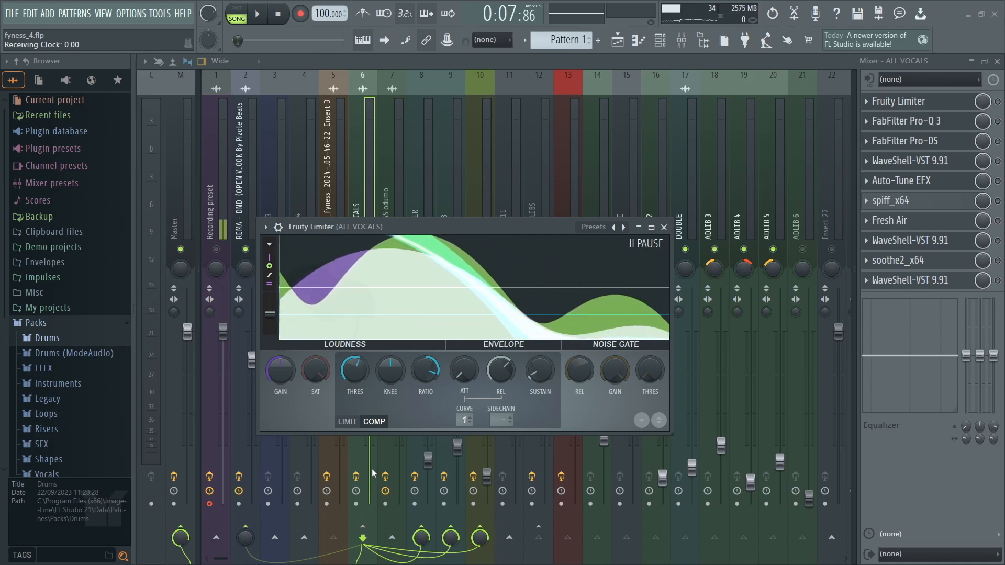
{"action": "left_click_drag", "start_coordinate": [355, 371], "coordinate": [355, 359]}
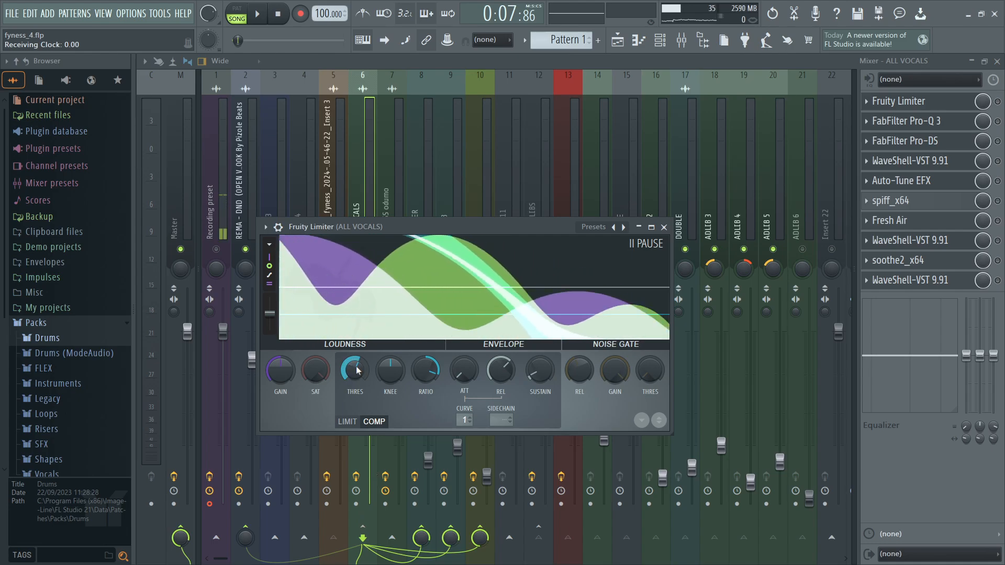
{"action": "left_click", "coordinate": [906, 122]}
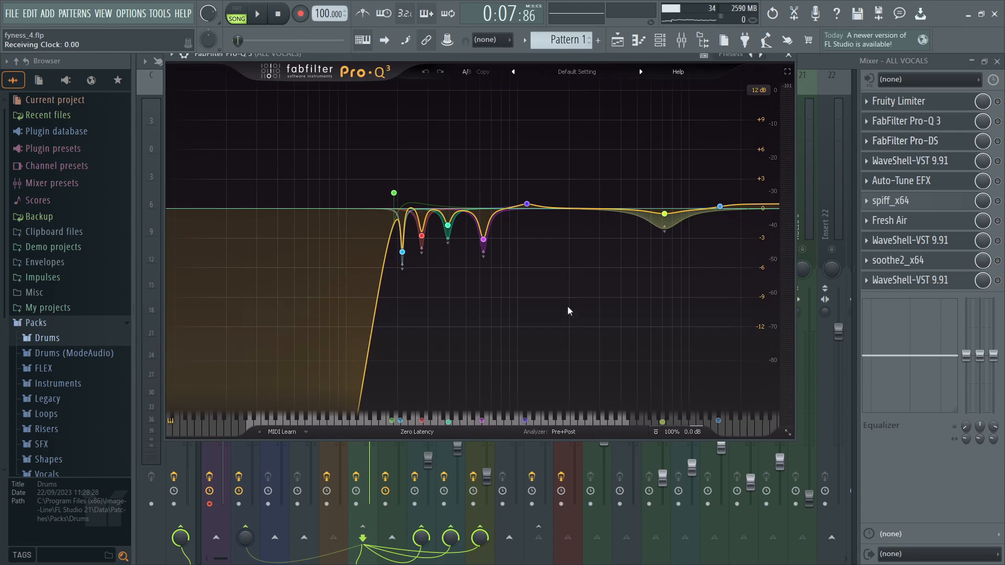
{"action": "left_click", "coordinate": [402, 251]}
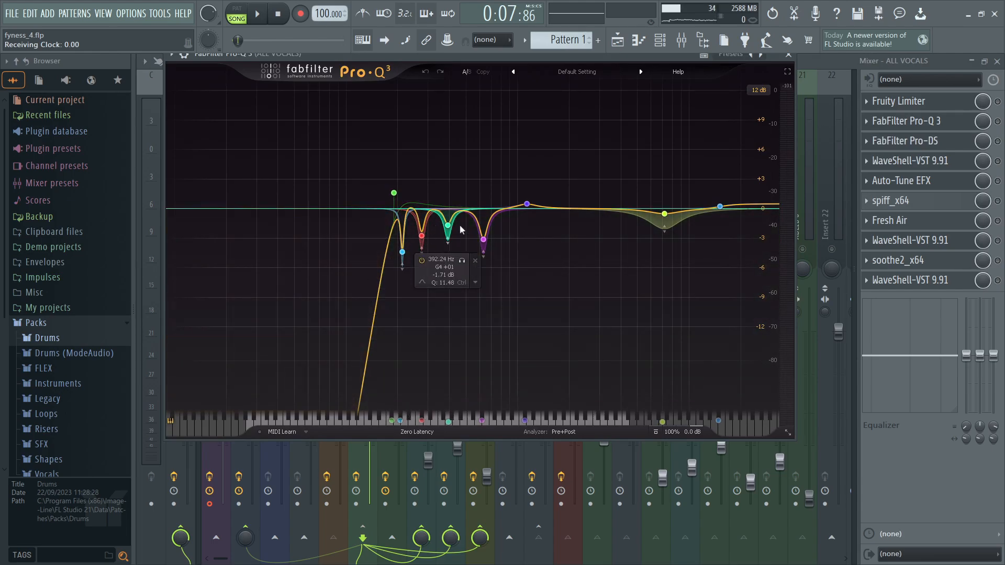
{"action": "left_click", "coordinate": [664, 213]}
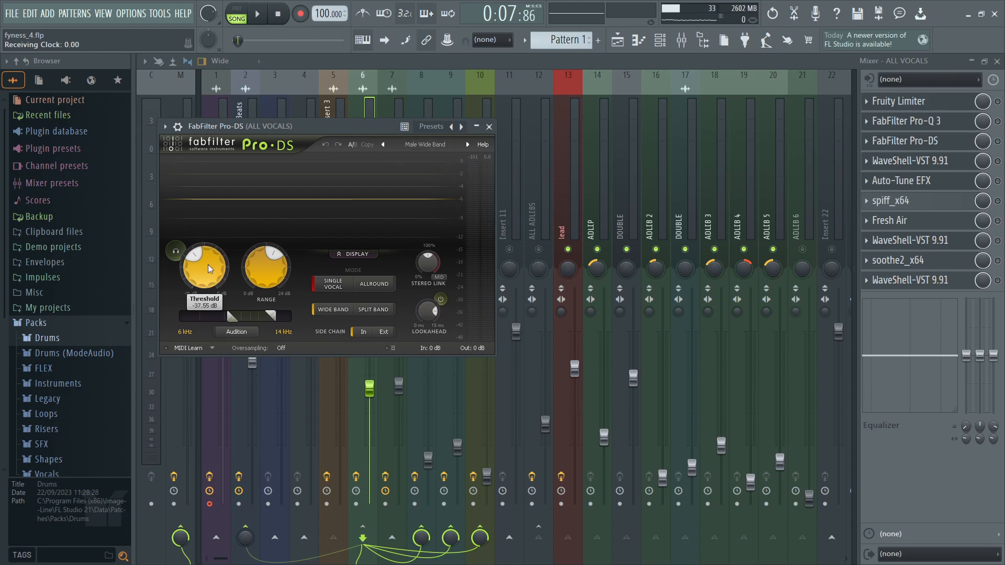
{"action": "mouse_move", "coordinate": [252, 272]}
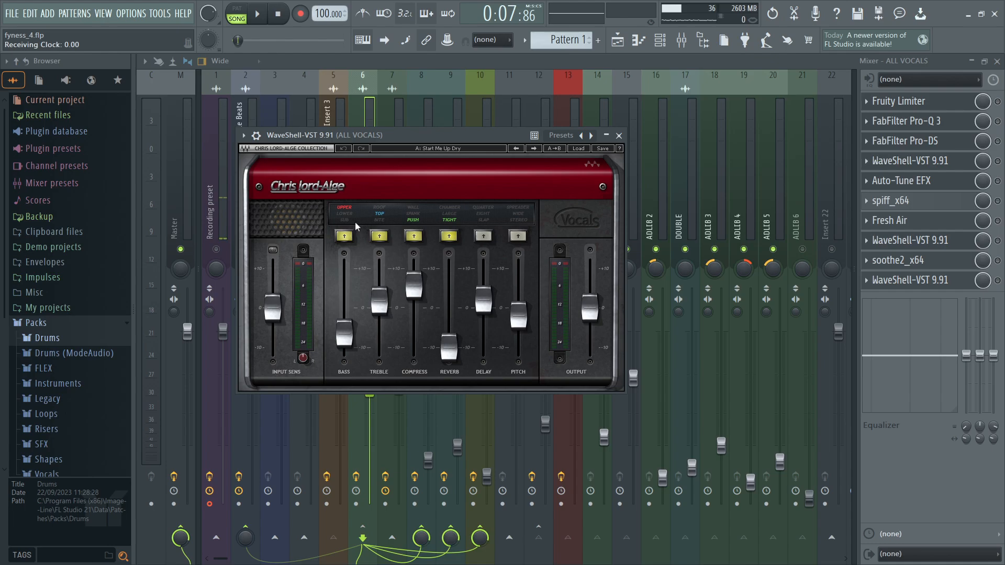
{"action": "mouse_move", "coordinate": [425, 312]}
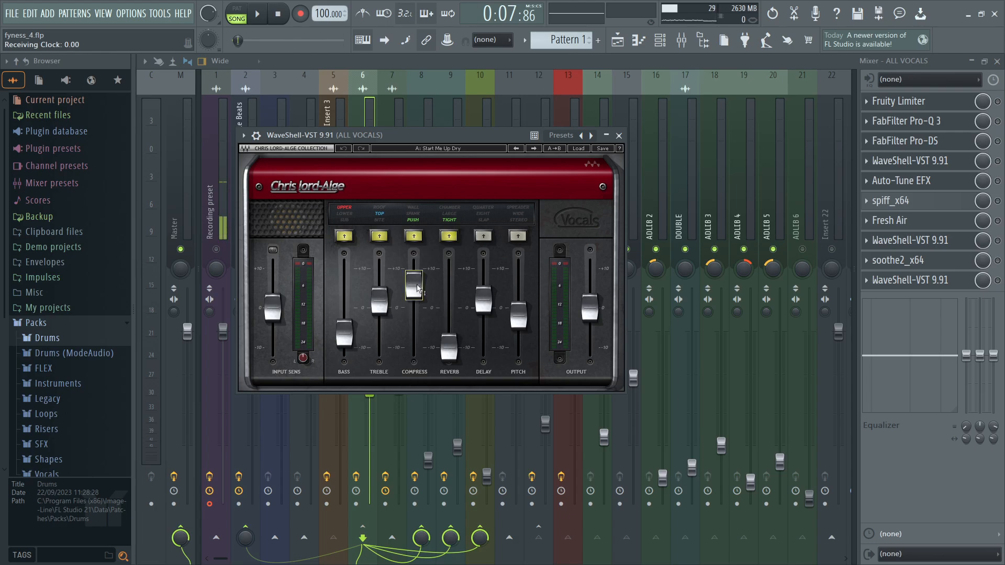
- Check the CLA Vocals strip's treble, compression and delay settings on the vocal bus
{"action": "left_click_drag", "start_coordinate": [378, 301], "coordinate": [379, 304]}
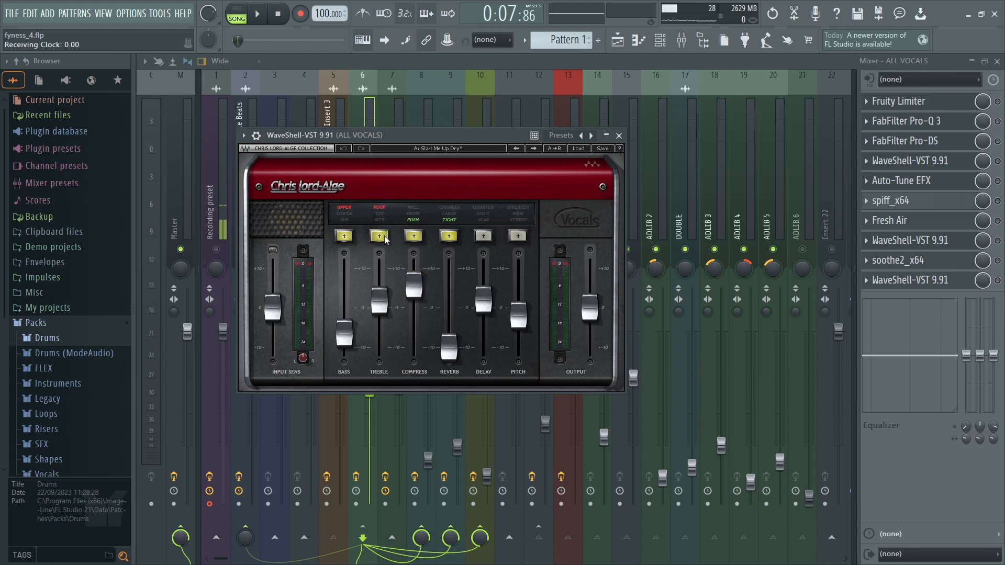
{"action": "left_click_drag", "start_coordinate": [378, 295], "coordinate": [378, 304]}
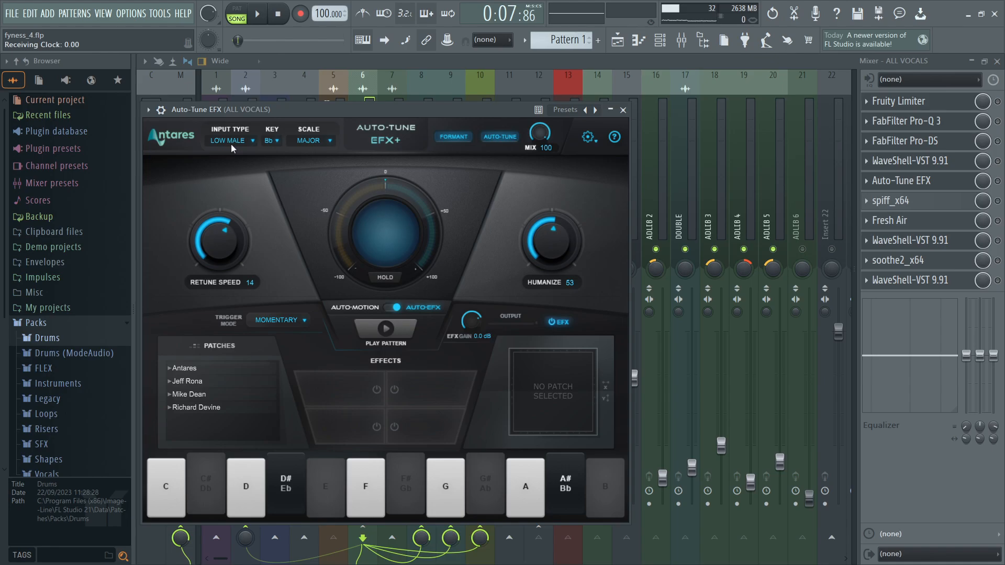
{"action": "mouse_move", "coordinate": [272, 143]}
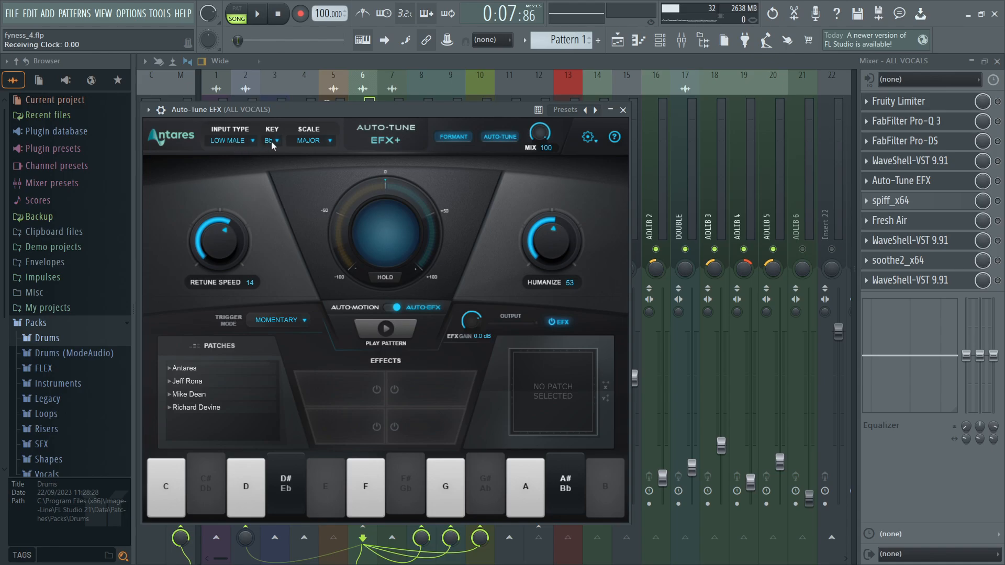
{"action": "mouse_move", "coordinate": [290, 145]}
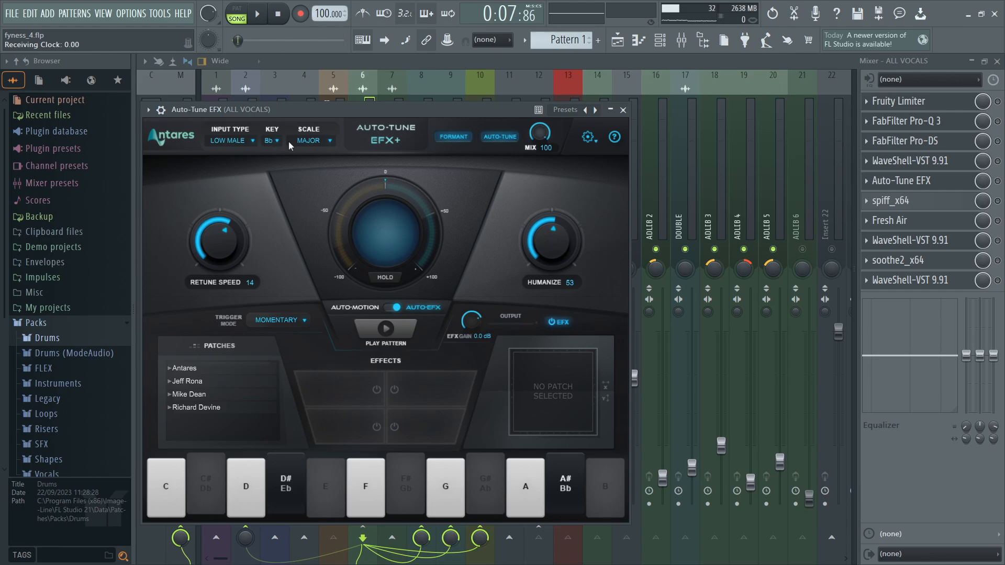
{"action": "mouse_move", "coordinate": [223, 268]}
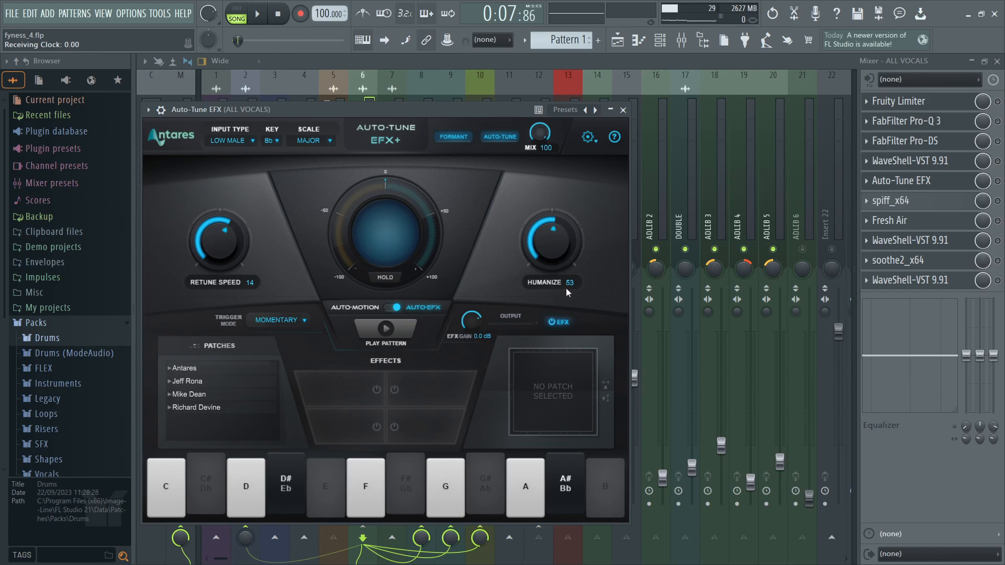
- Close Auto-Tune EFX+ after confirming low male input in Bb major, returning to the mixer
{"action": "left_click", "coordinate": [622, 110]}
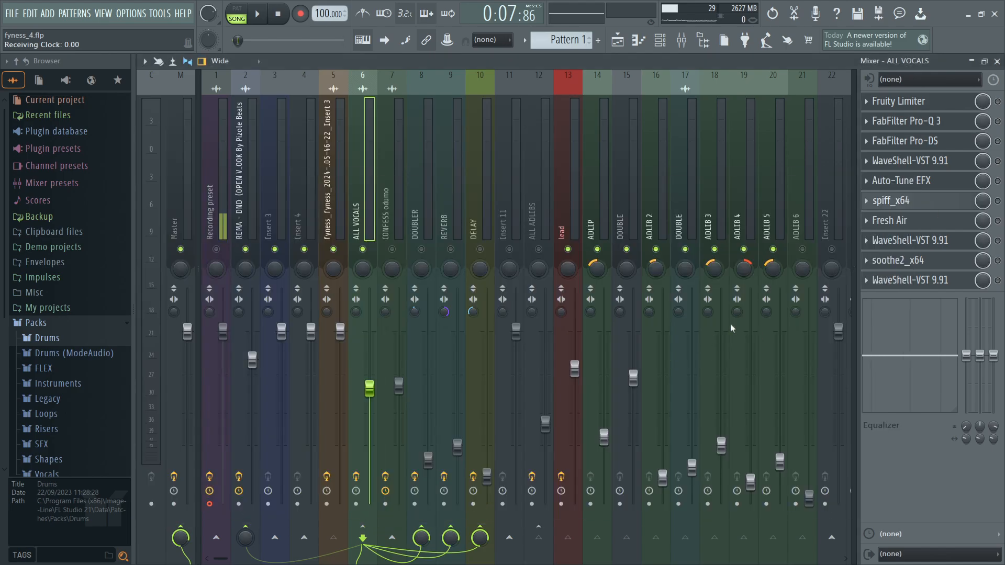
{"action": "left_click", "coordinate": [890, 200]}
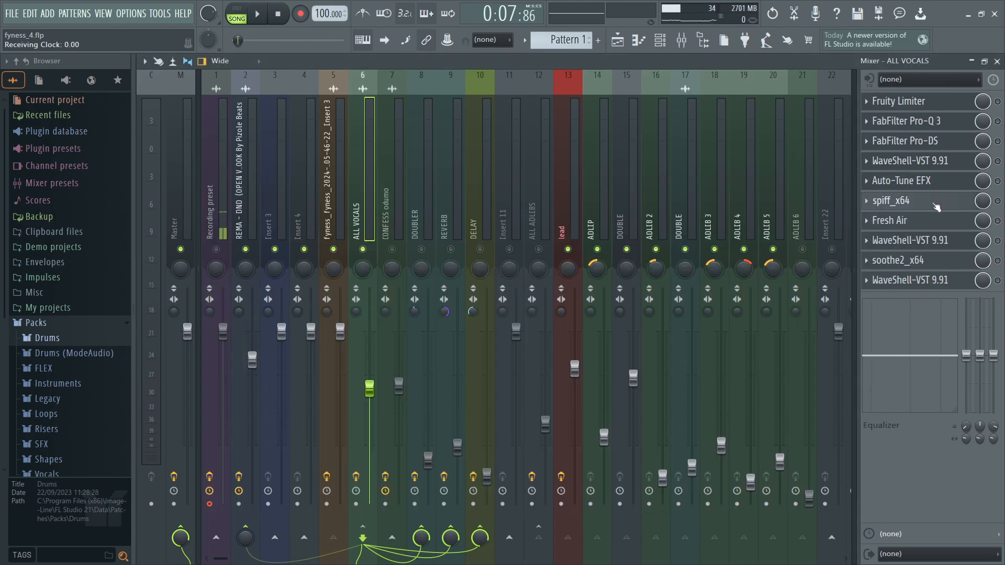
- Look over Fresh Air and the CLA-2A compressor, leaving soothe2 open on the vocal bus
{"action": "left_click", "coordinate": [890, 219]}
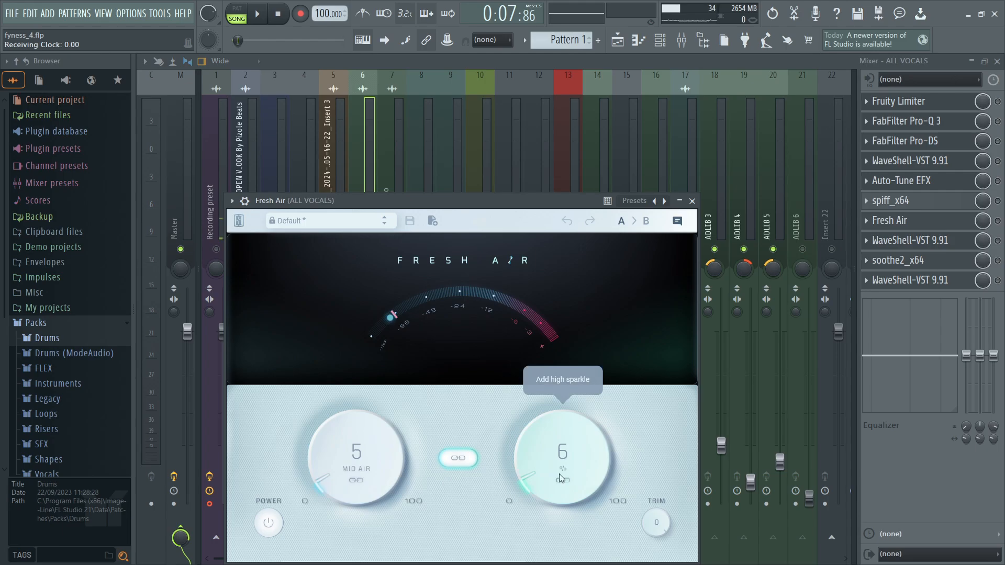
{"action": "mouse_move", "coordinate": [430, 468]}
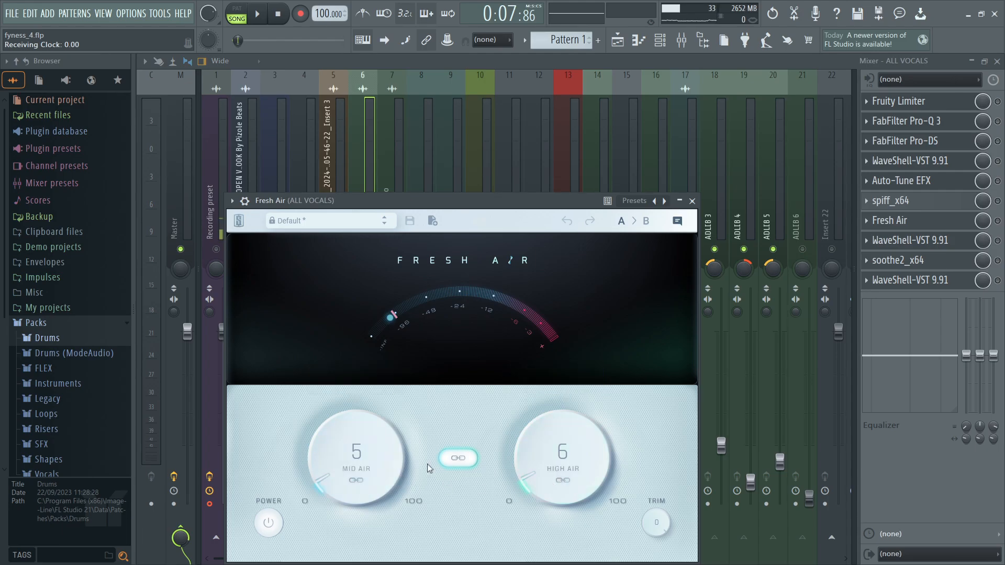
{"action": "mouse_move", "coordinate": [939, 216]}
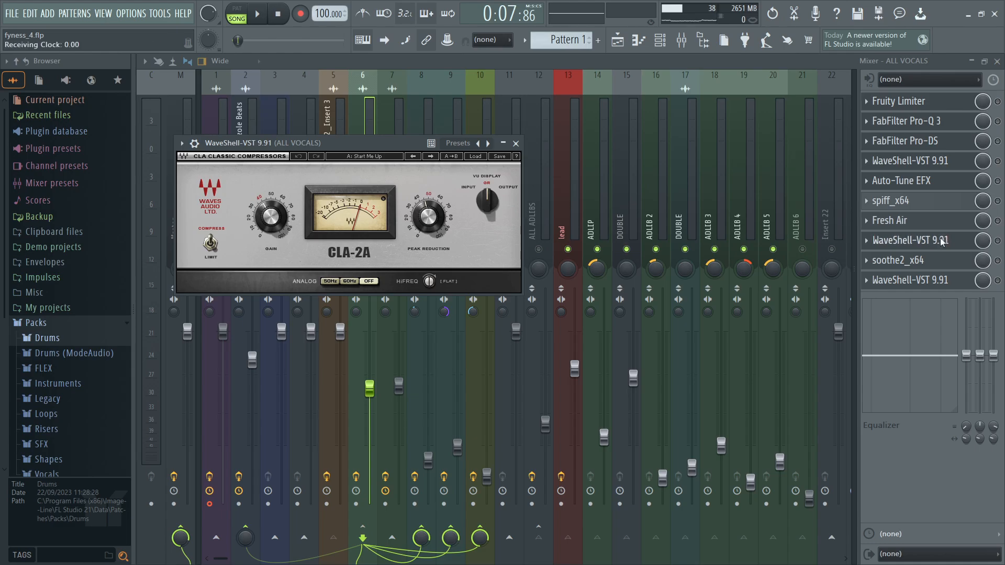
{"action": "left_click", "coordinate": [898, 260]}
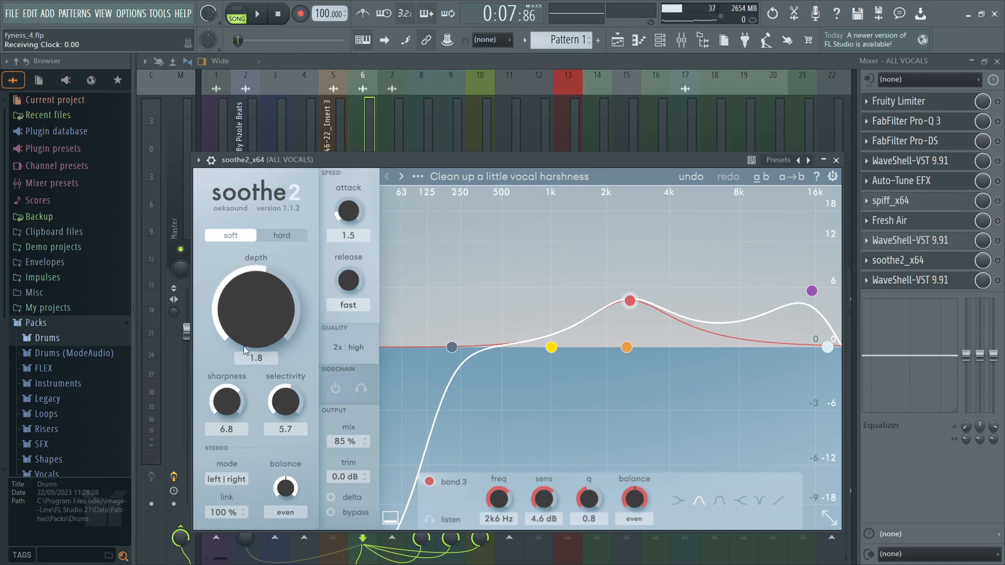
{"action": "mouse_move", "coordinate": [756, 274]}
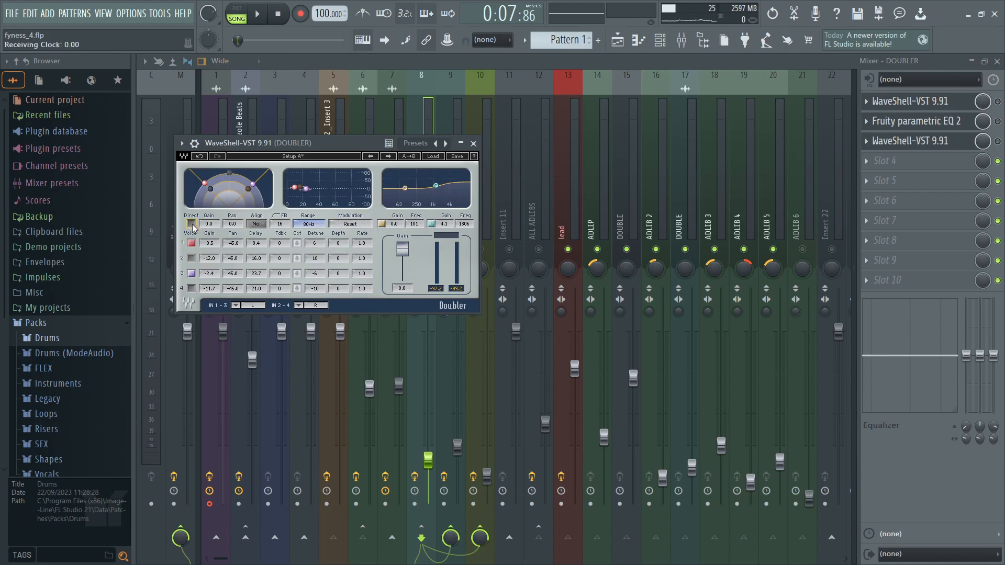
- Close Waves Doubler and show the doubler track's parametric EQ with the low end rolled off
{"action": "left_click", "coordinate": [473, 144]}
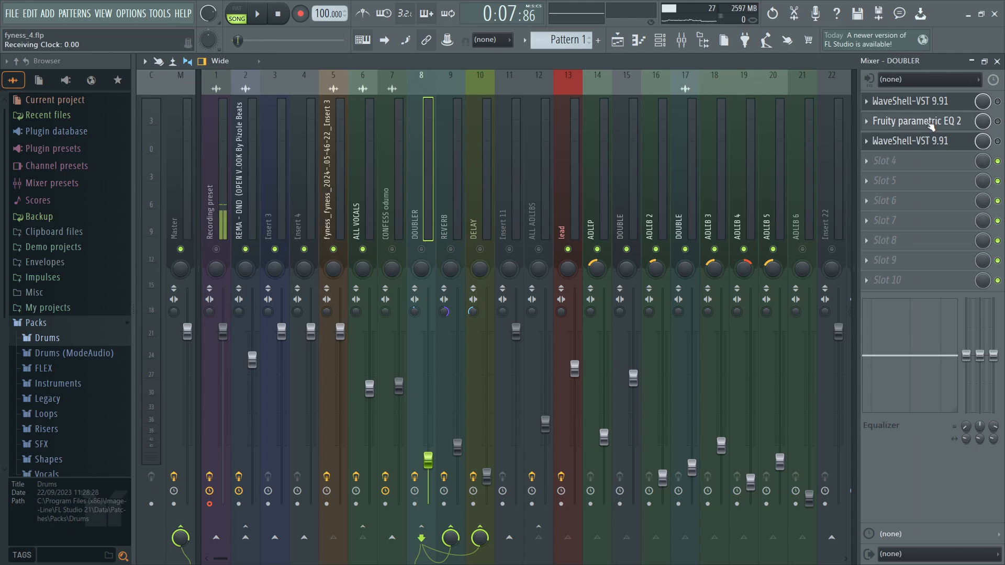
{"action": "left_click", "coordinate": [916, 121]}
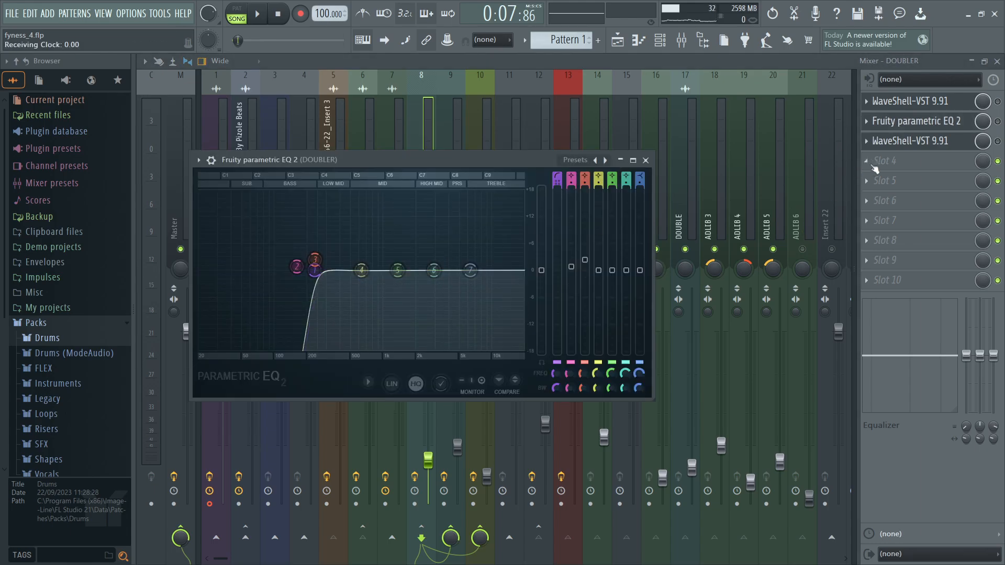
{"action": "left_click", "coordinate": [909, 141]}
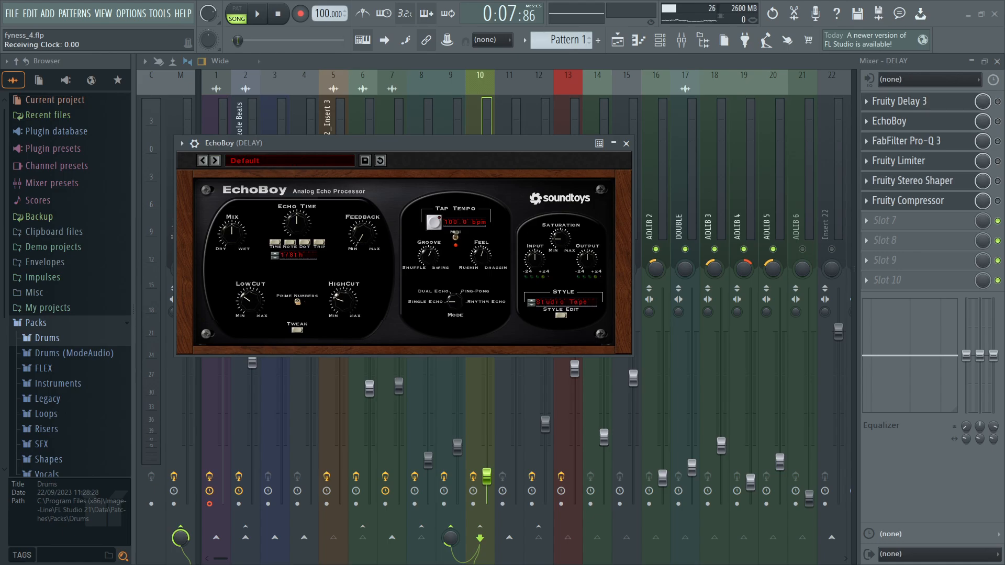
- Review the delay track's Pro-Q 3 EQ and leave Fruity Stereo Shaper open
{"action": "left_click", "coordinate": [906, 140]}
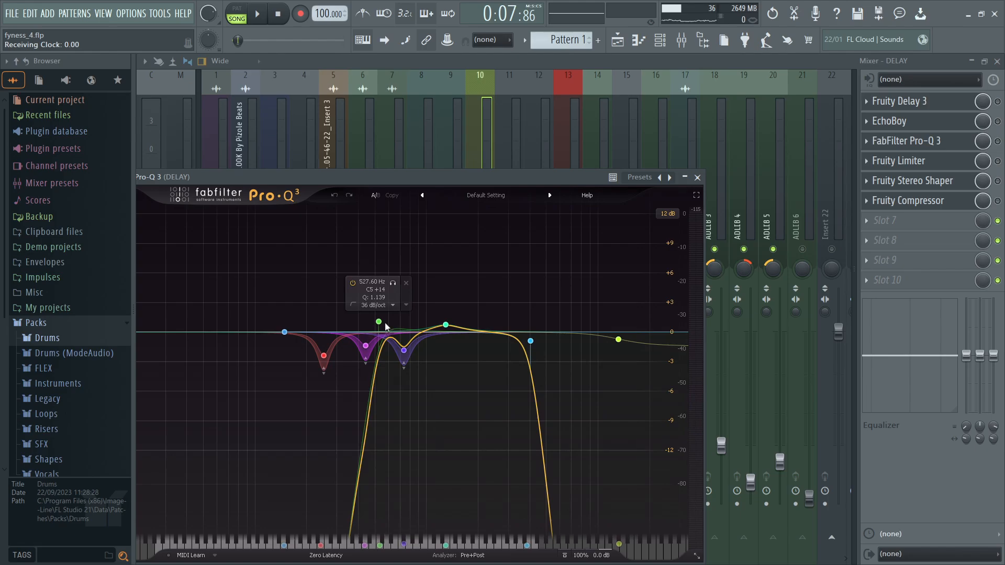
{"action": "left_click", "coordinate": [324, 356]}
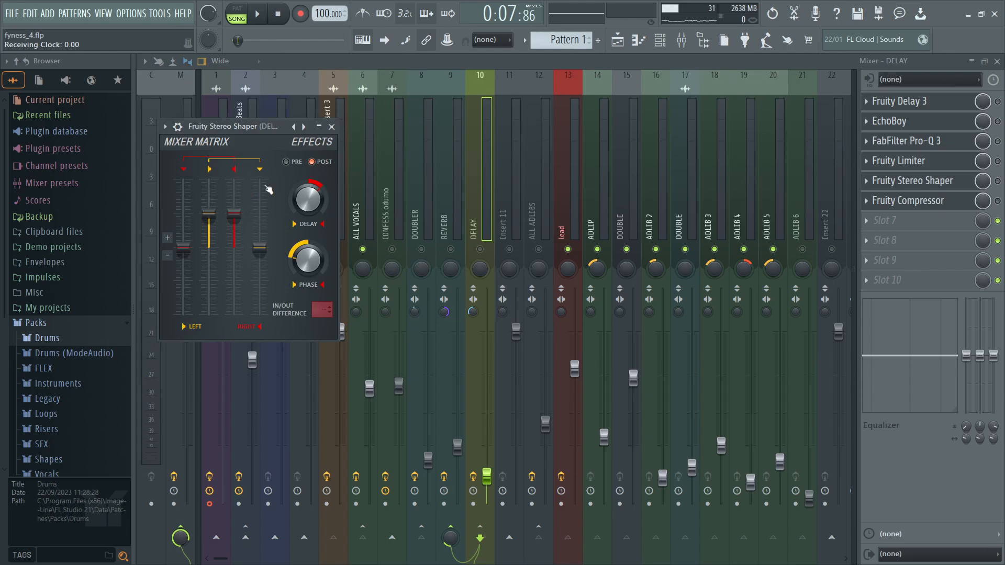
{"action": "left_click_drag", "start_coordinate": [307, 259], "coordinate": [307, 243]}
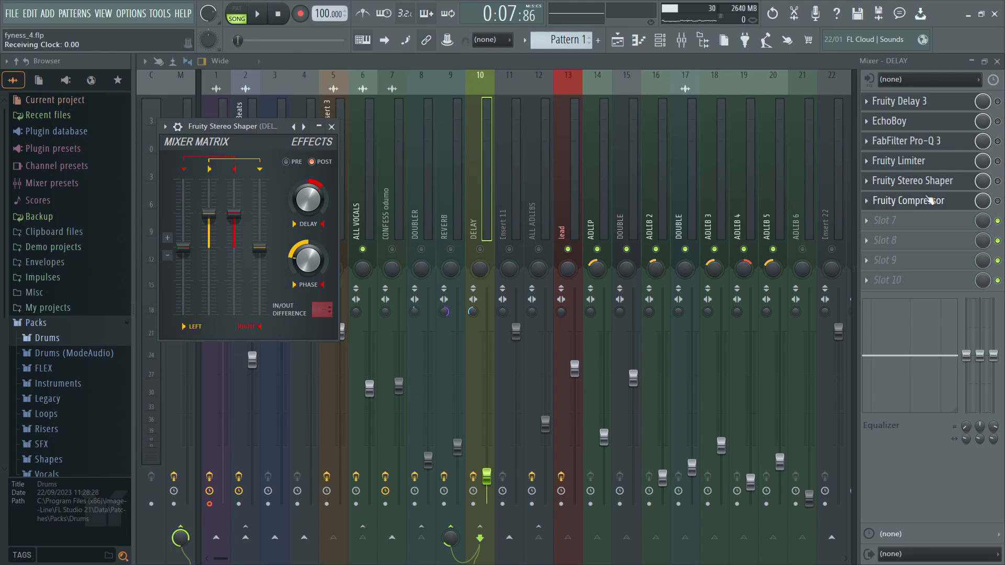
{"action": "left_click", "coordinate": [909, 200]}
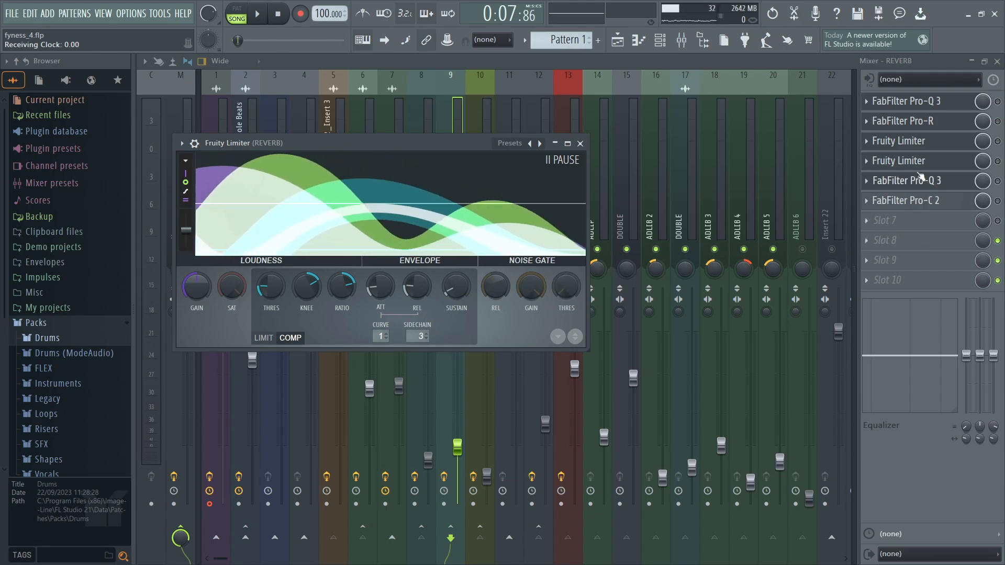
- Show the reverb track's Fruity Limiter and the Pro-Q 3 band-limiting the reverb
{"action": "left_click", "coordinate": [906, 181]}
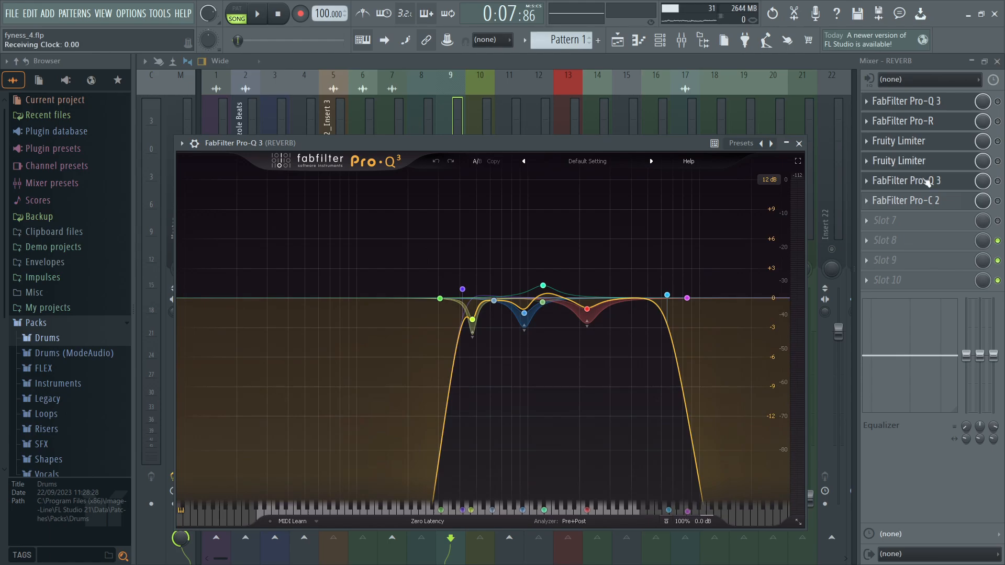
{"action": "left_click", "coordinate": [905, 200]}
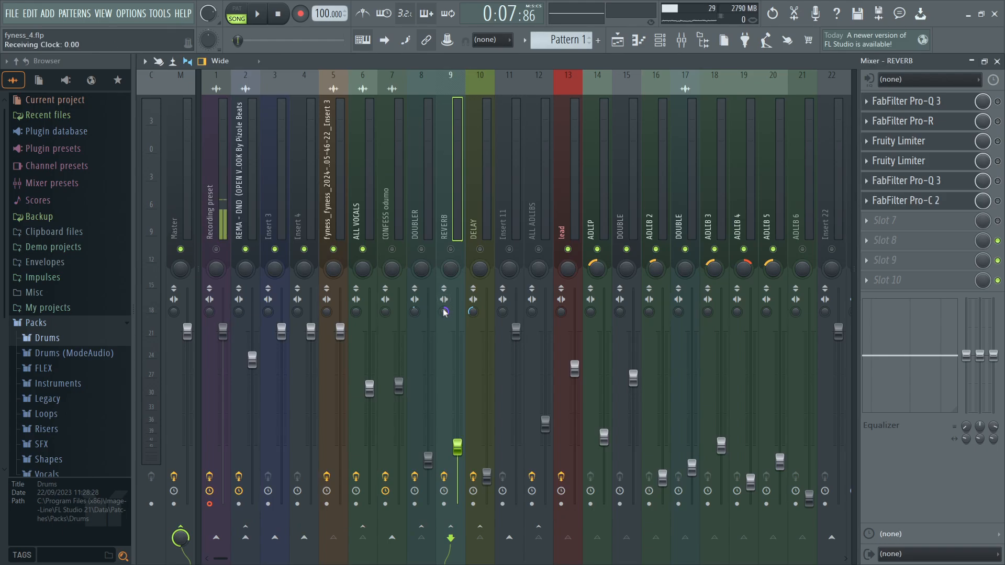
{"action": "mouse_move", "coordinate": [473, 319]}
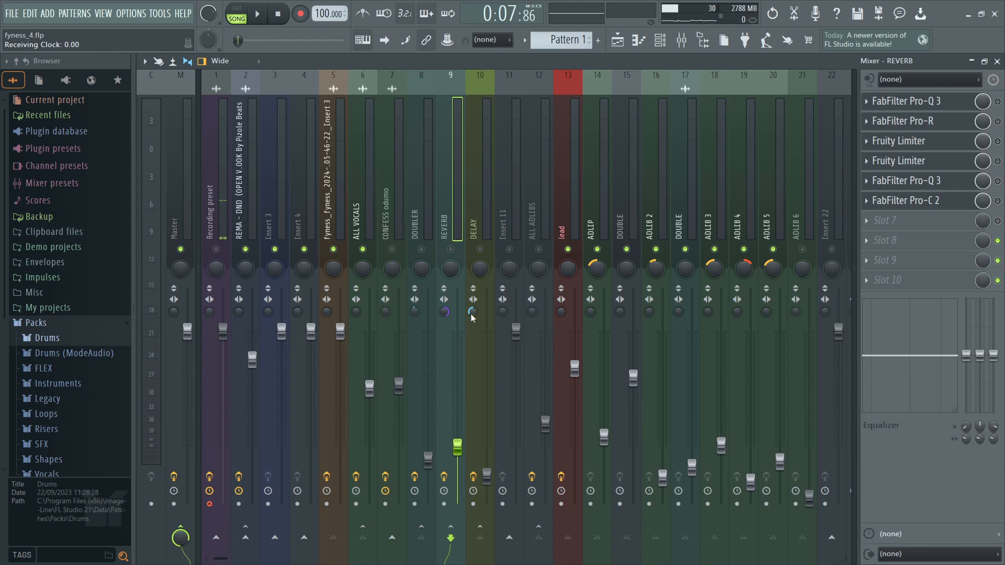